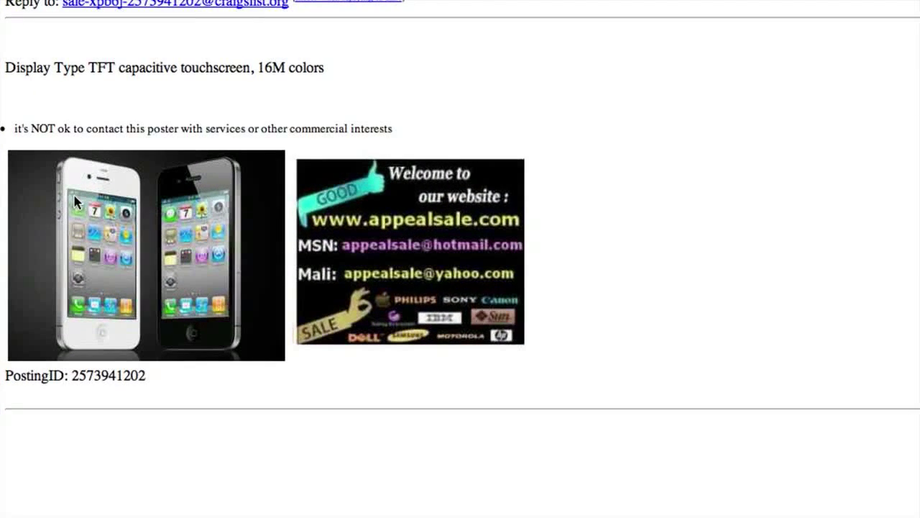
# - Review the appealsale.com, securebizmall.com and gladbrand.com storefront tabs, ending on appealsale.com
pyautogui.scroll(-3)
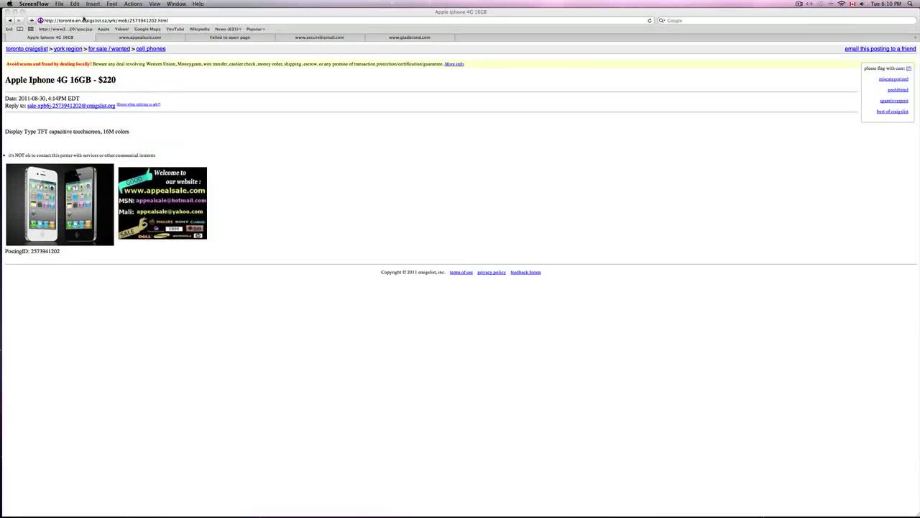
pyautogui.click(162, 203)
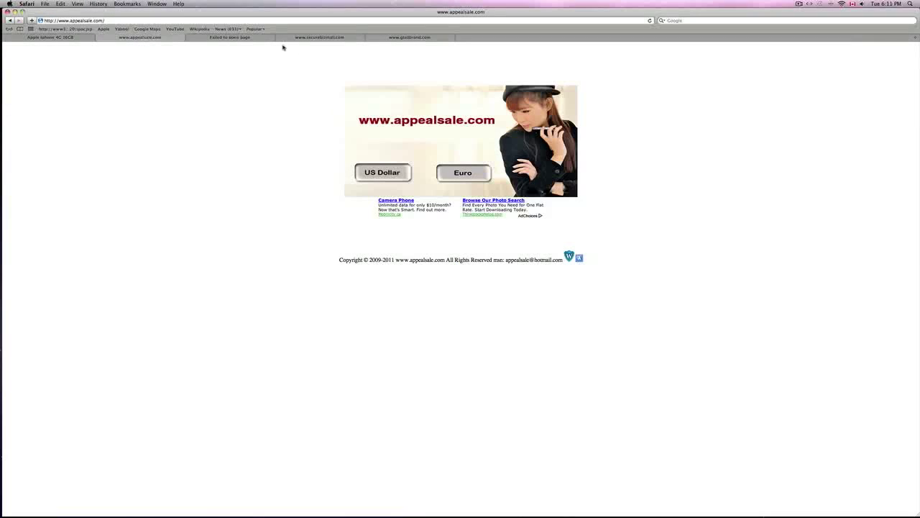
pyautogui.moveTo(190, 38)
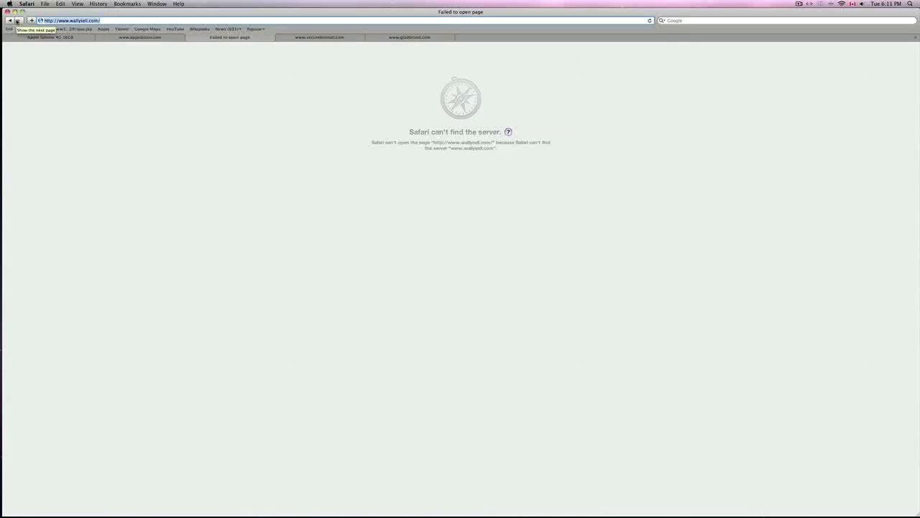
pyautogui.click(319, 38)
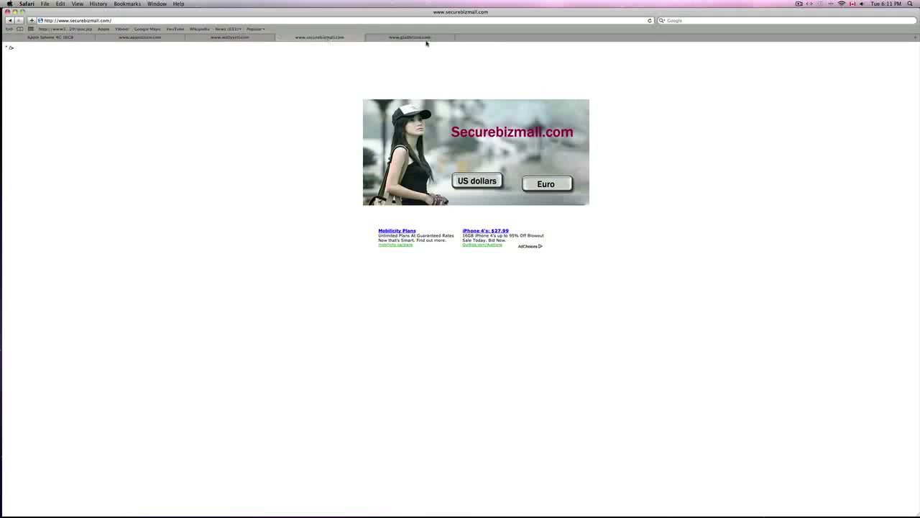
pyautogui.click(409, 37)
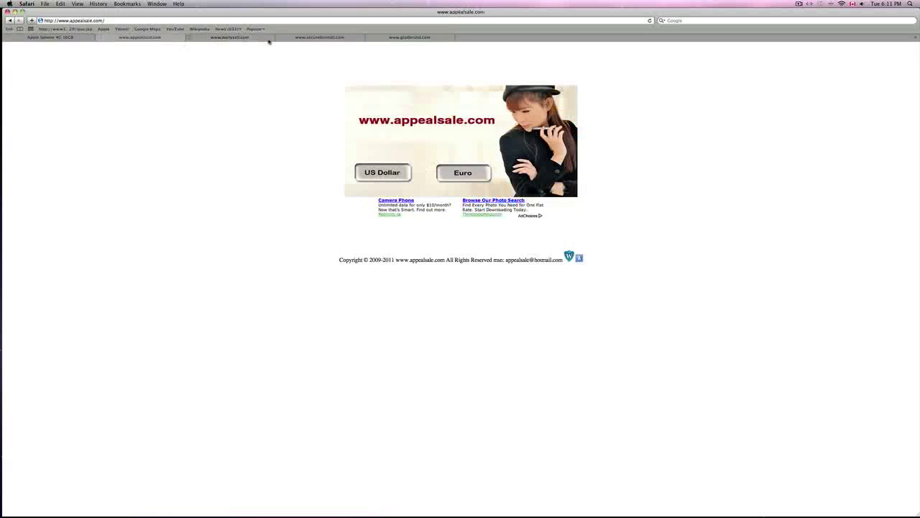
pyautogui.click(409, 37)
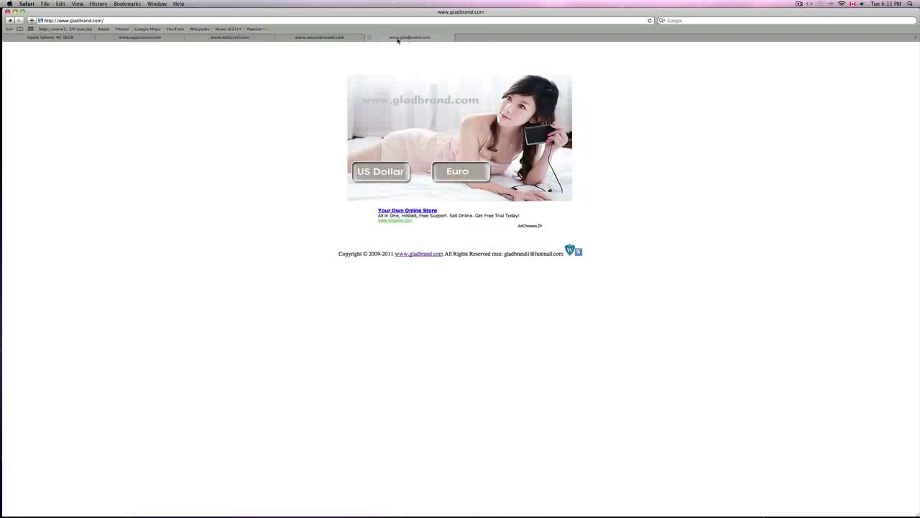
pyautogui.click(141, 37)
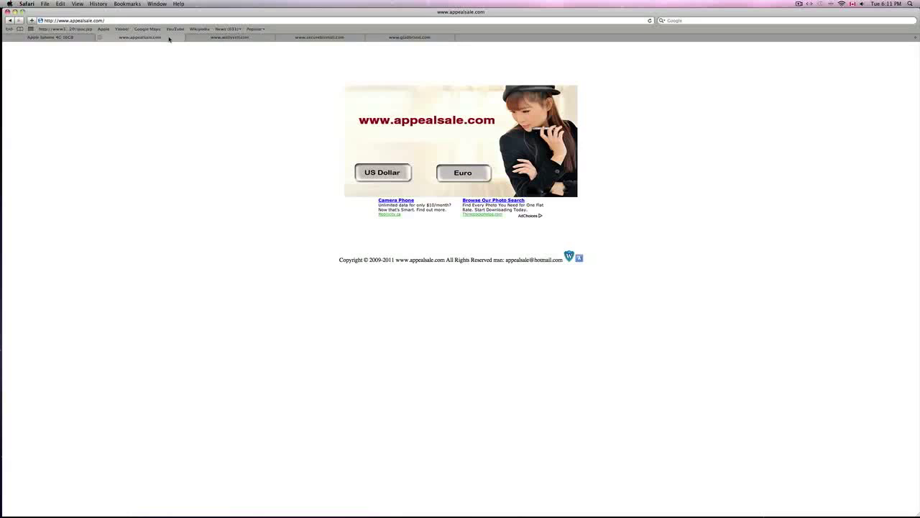
pyautogui.moveTo(265, 39)
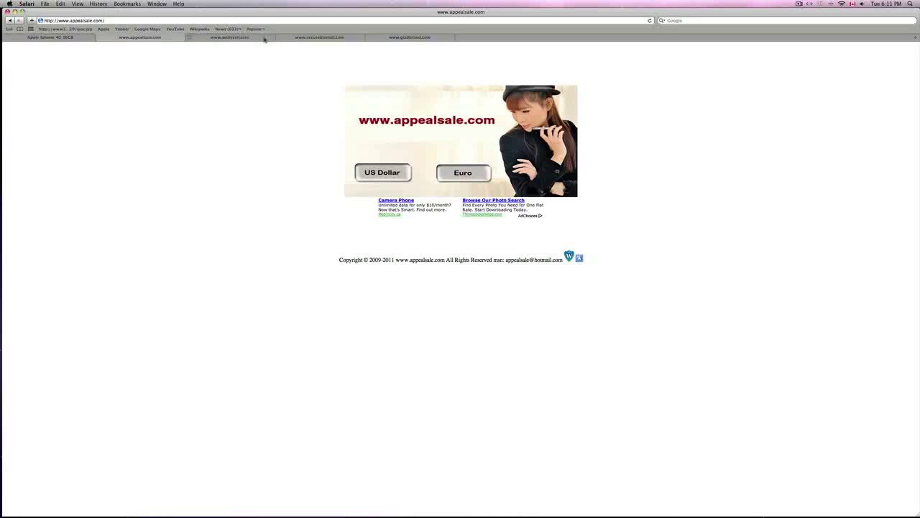
# - Enter the Securebizmall store to see its All Products catalogue of phones, cameras and laptops
pyautogui.click(319, 37)
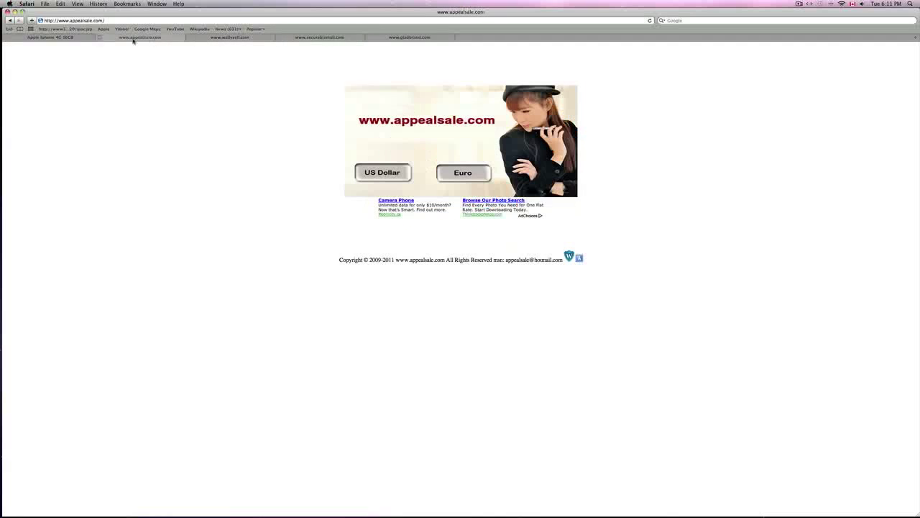
pyautogui.moveTo(253, 60)
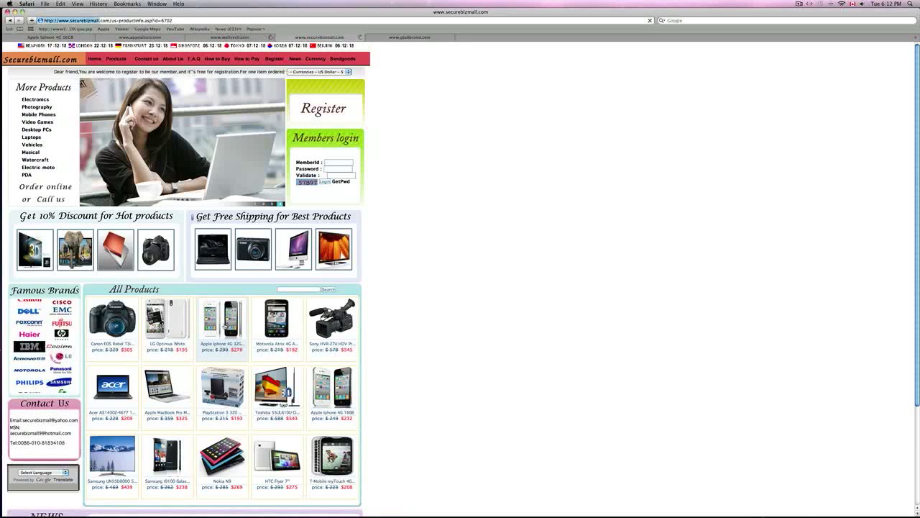
# - Return to the Craigslist Apple iPhone 4G 16GB $220 posting
pyautogui.click(410, 38)
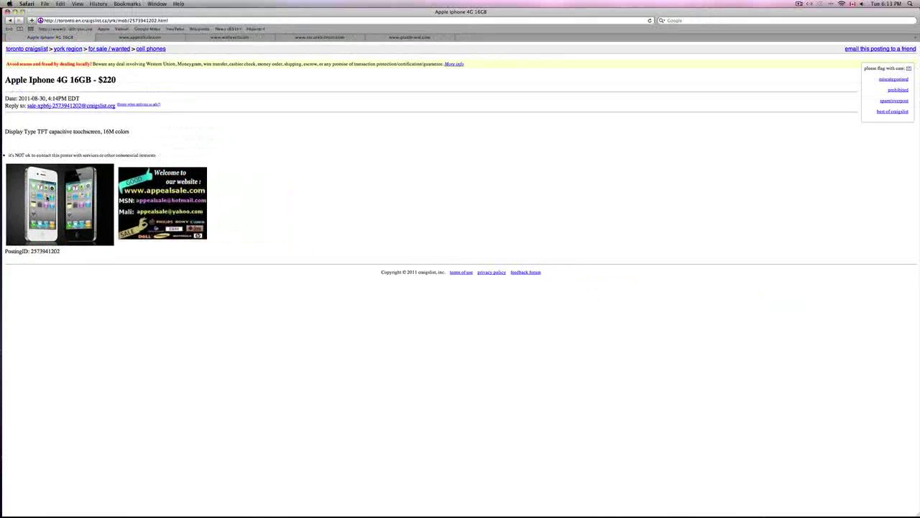
# - Check the securebizmall.com iPhone page, then switch to the wallysell.com storefront and browse its listings
pyautogui.click(161, 204)
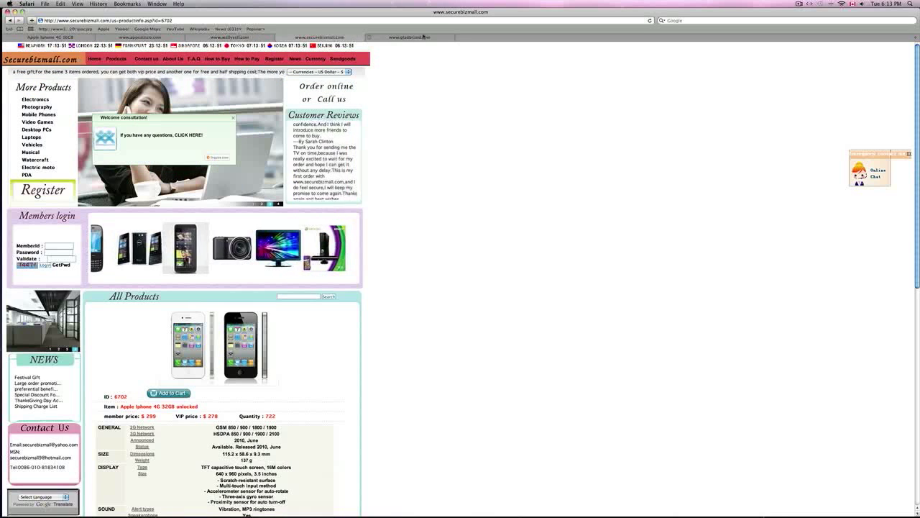
pyautogui.click(408, 37)
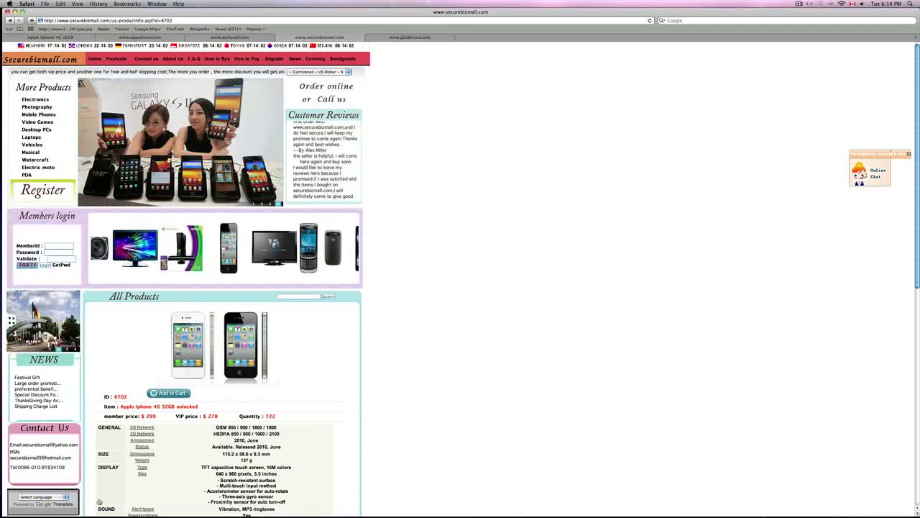
pyautogui.scroll(-3)
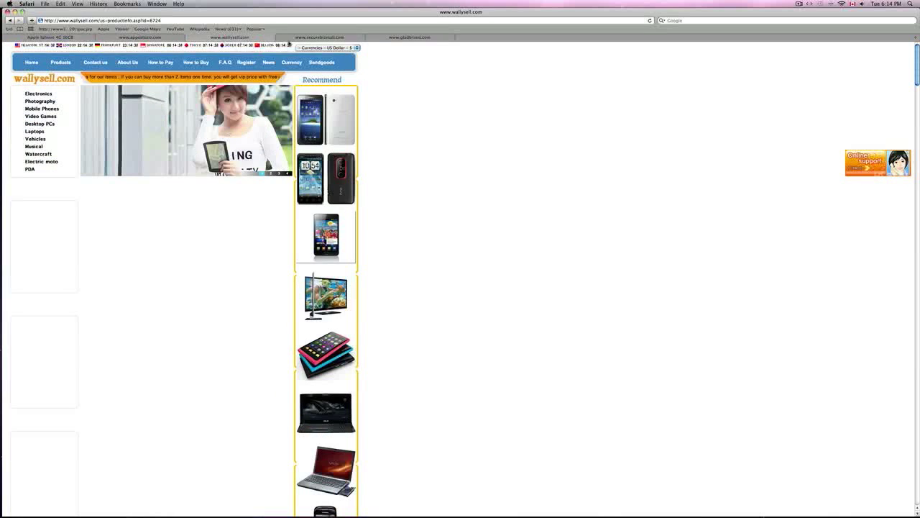
# - Go back to the Craigslist Apple iPhone 4G 16GB $220 posting
pyautogui.click(409, 38)
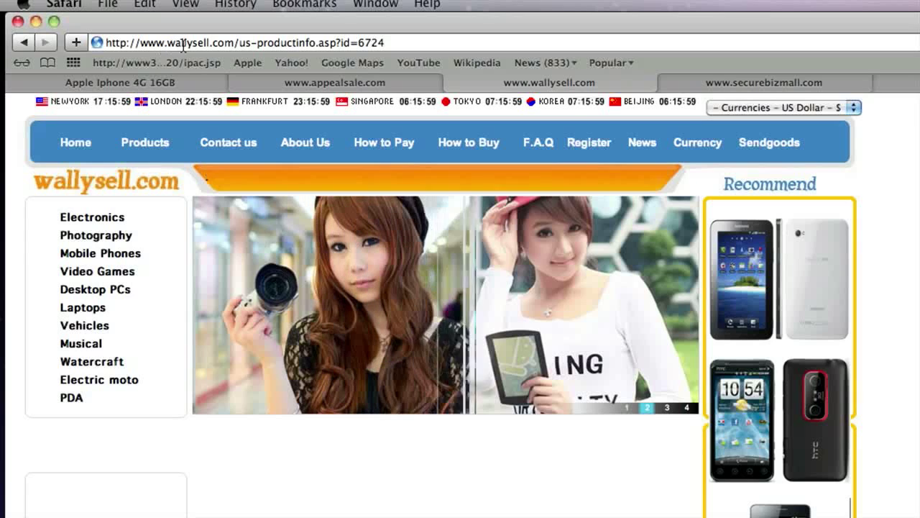
pyautogui.click(334, 82)
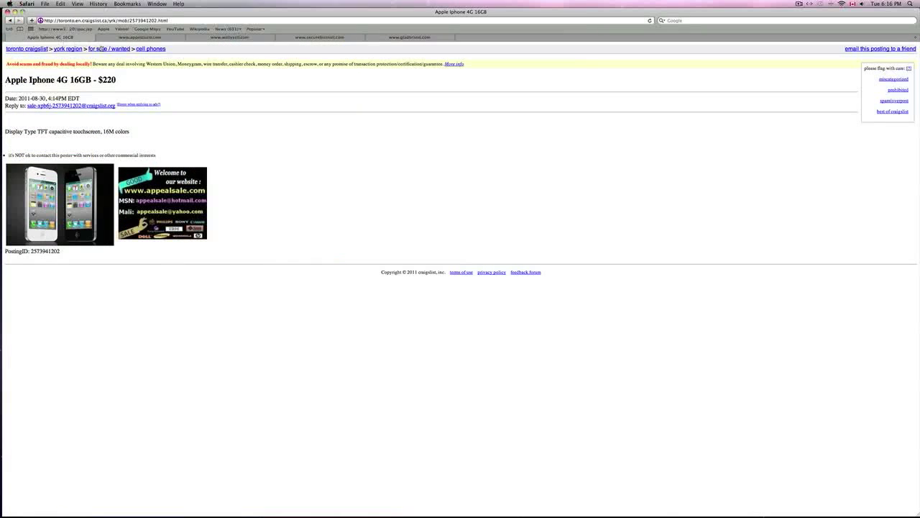
# - Show the appealsale.com storefront grid of phones, cameras and tablets
pyautogui.click(161, 204)
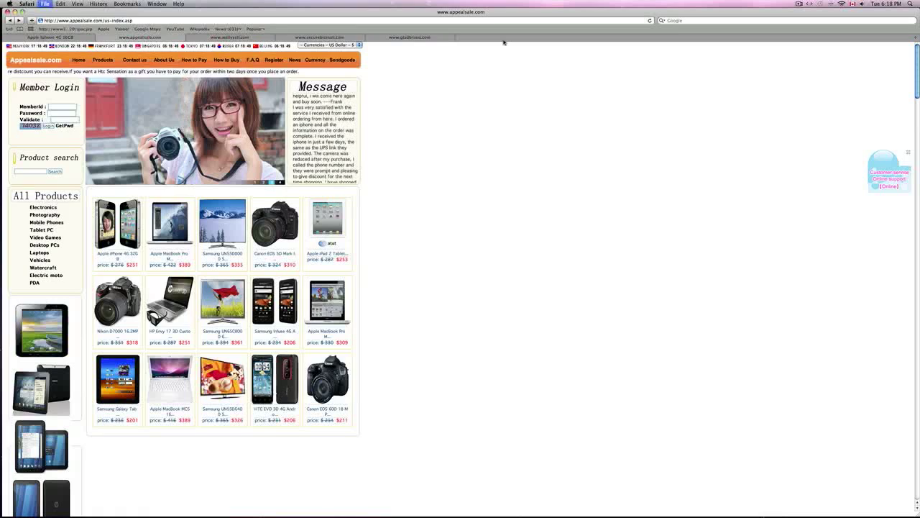
pyautogui.click(31, 29)
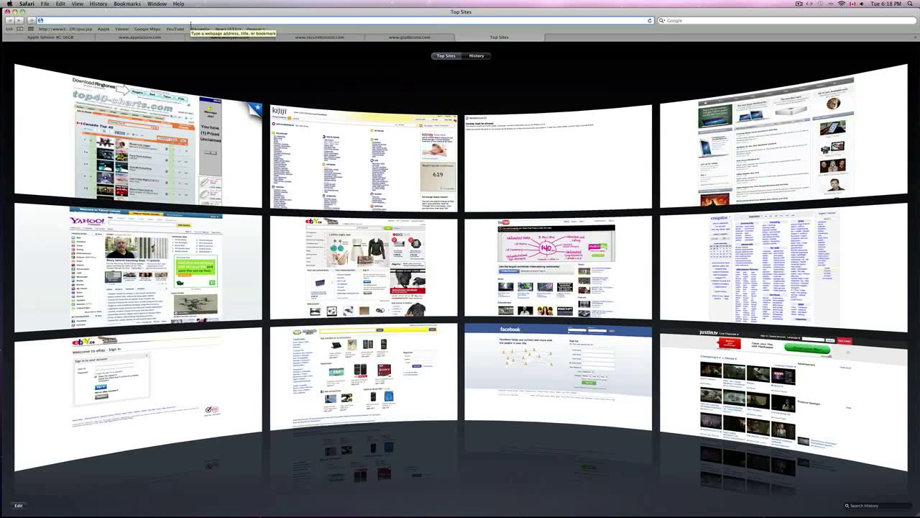
pyautogui.write('epathchin')
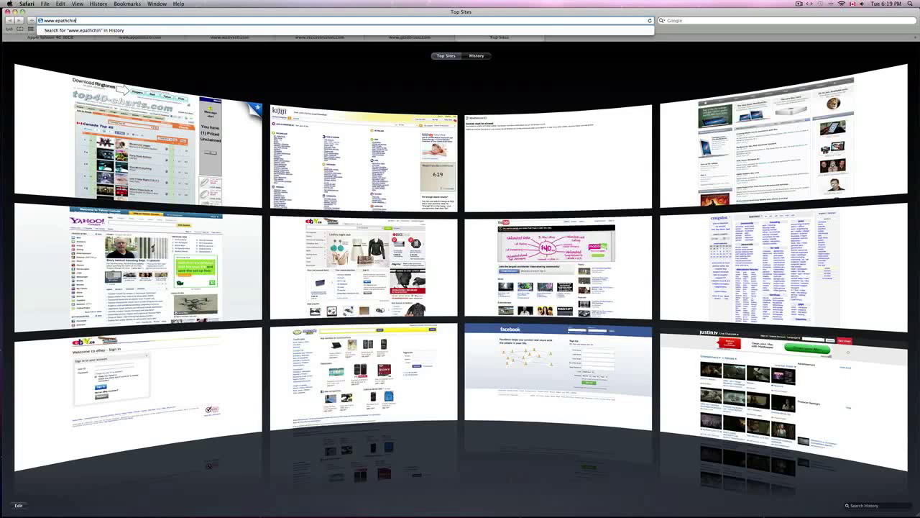
pyautogui.write('a.com/')
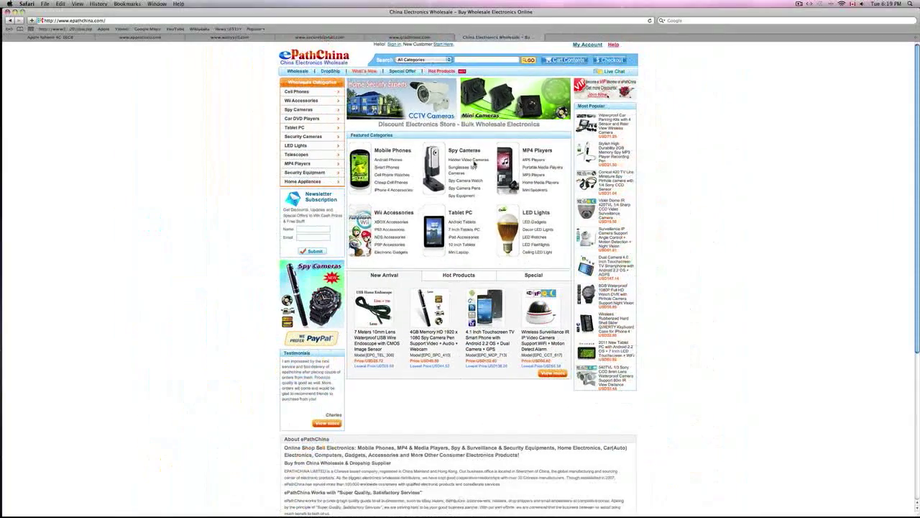
pyautogui.moveTo(296, 92)
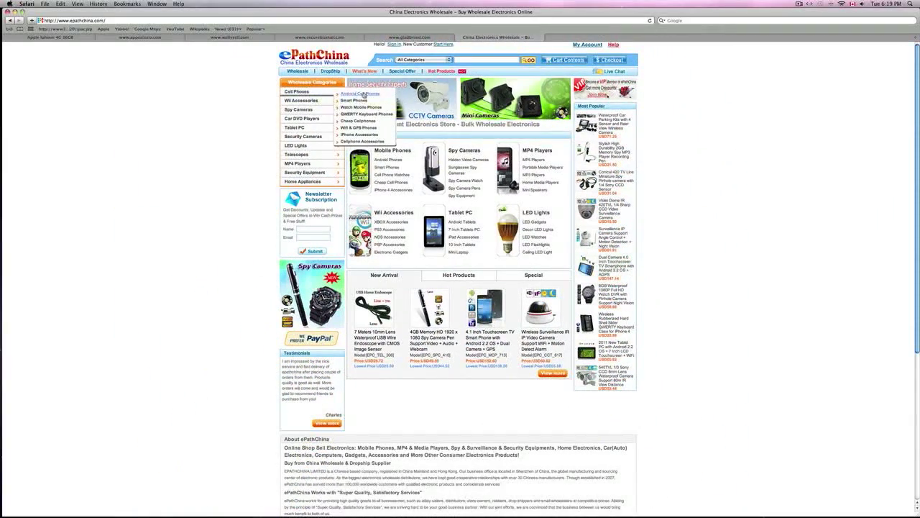
# - Browse ePathChina's wholesale Android phone listings, then switch to the gladbrand.com currency page
pyautogui.click(361, 93)
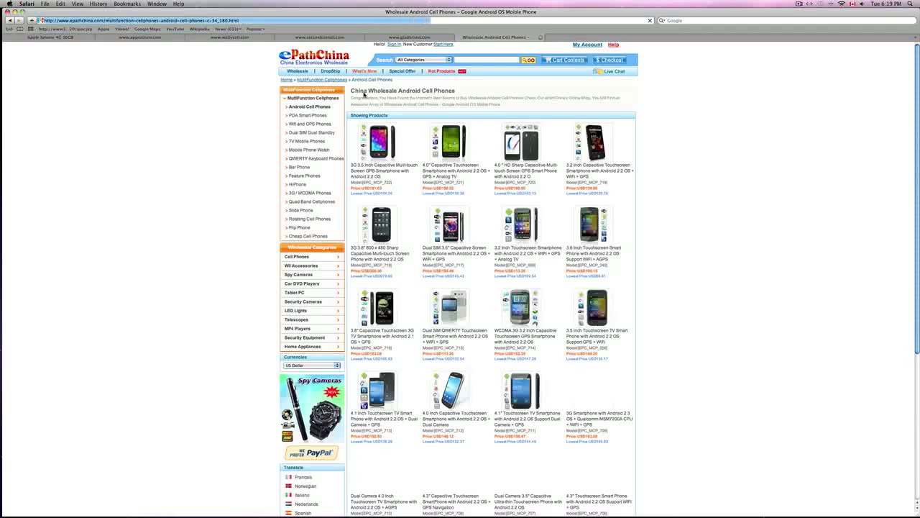
pyautogui.scroll(-3)
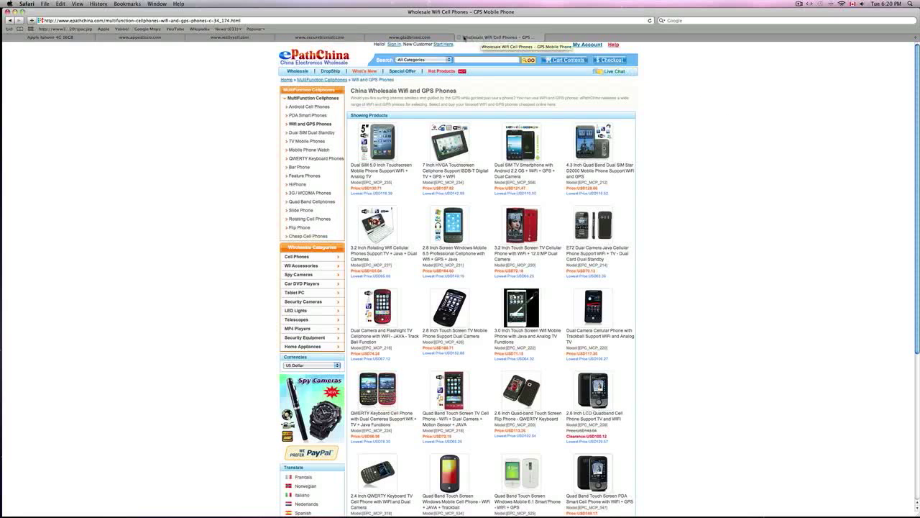
pyautogui.click(409, 37)
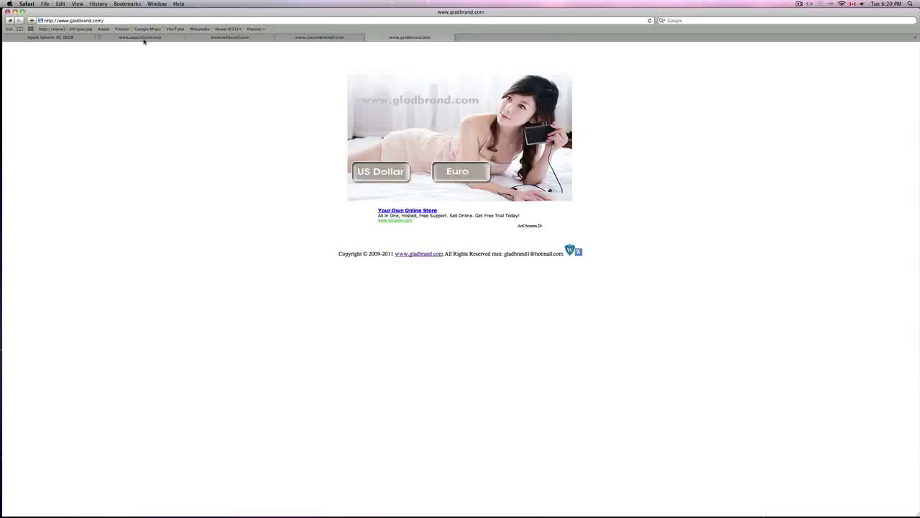